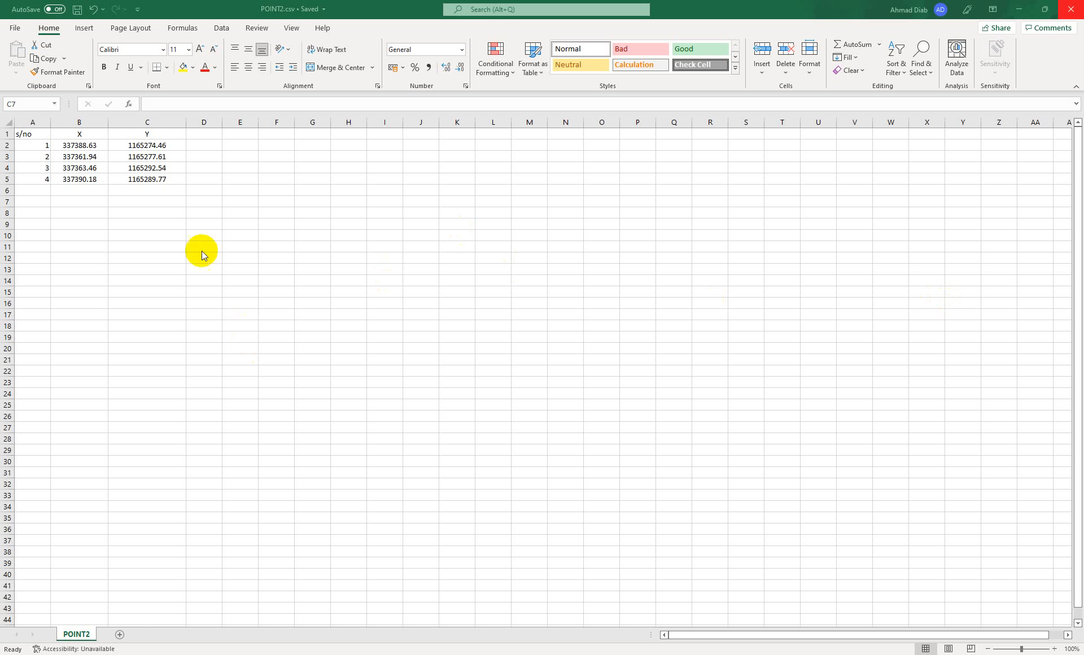
mouse_move(147, 196)
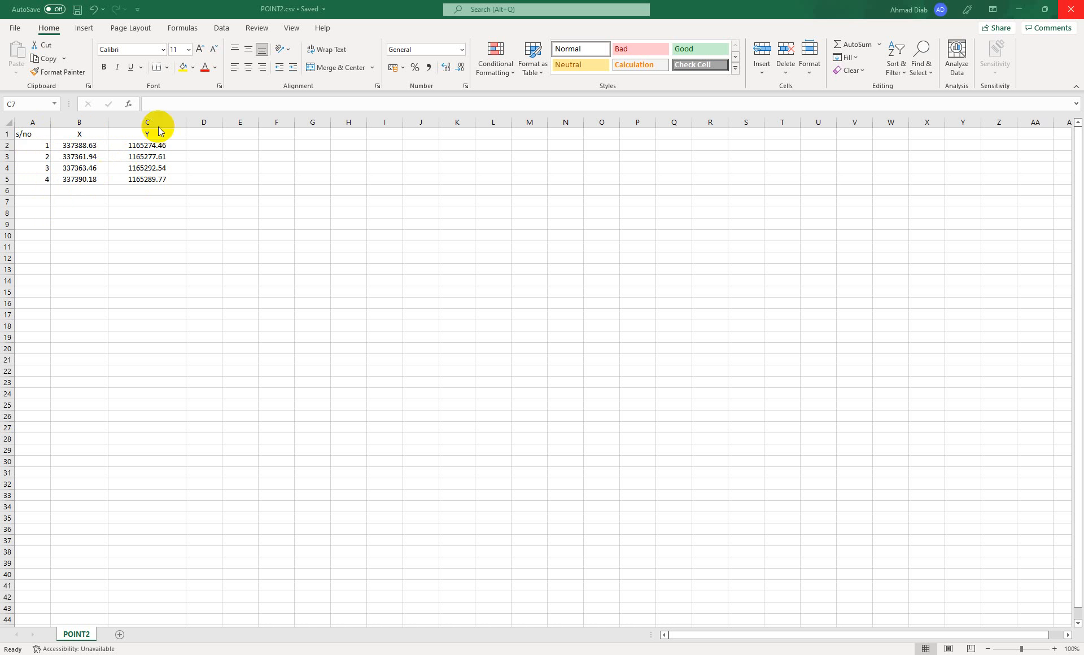
mouse_move(155, 204)
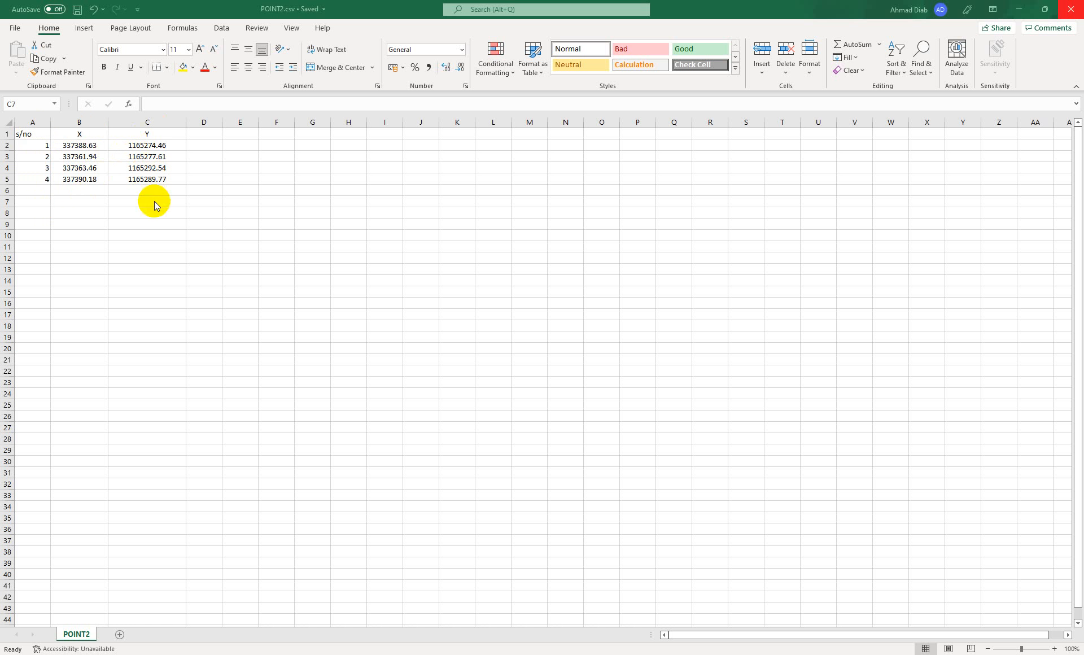
mouse_move(115, 201)
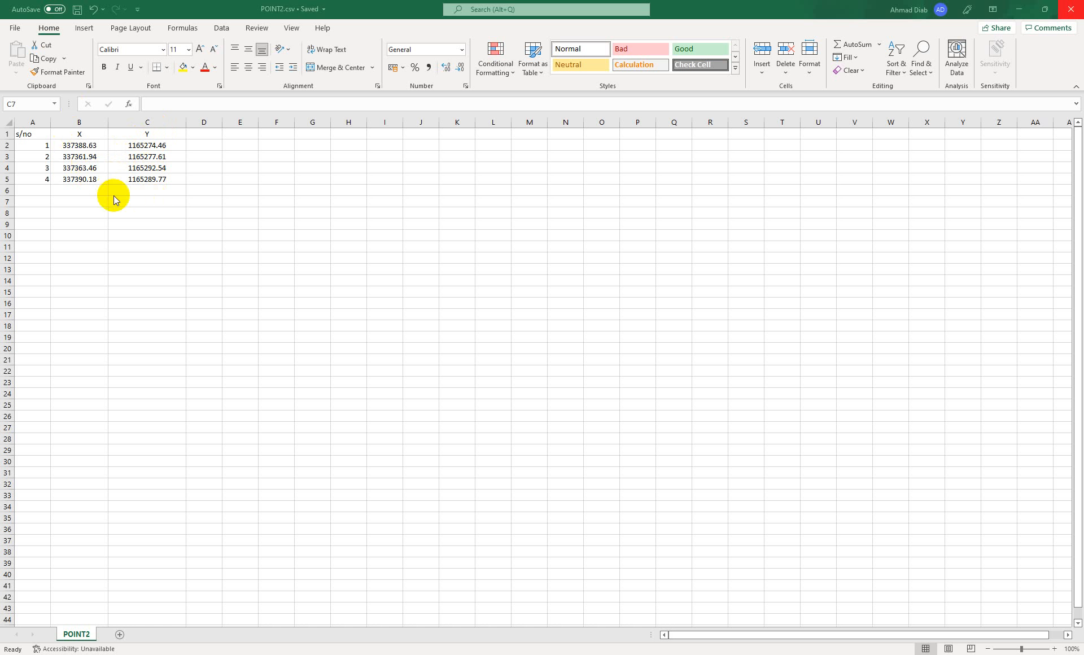
mouse_move(193, 219)
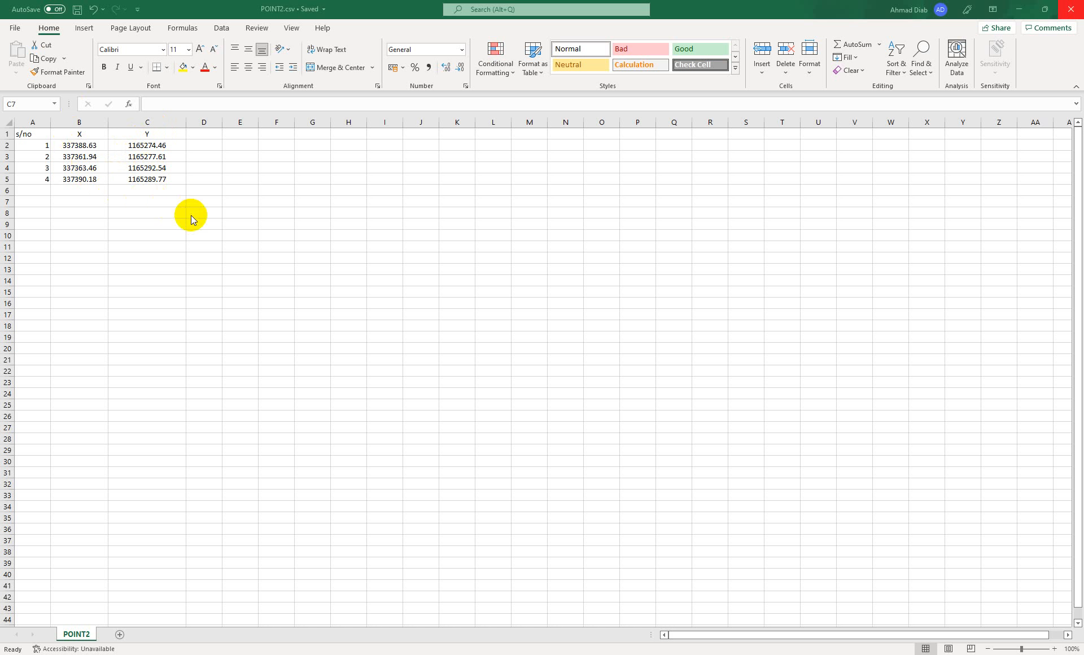
mouse_move(141, 210)
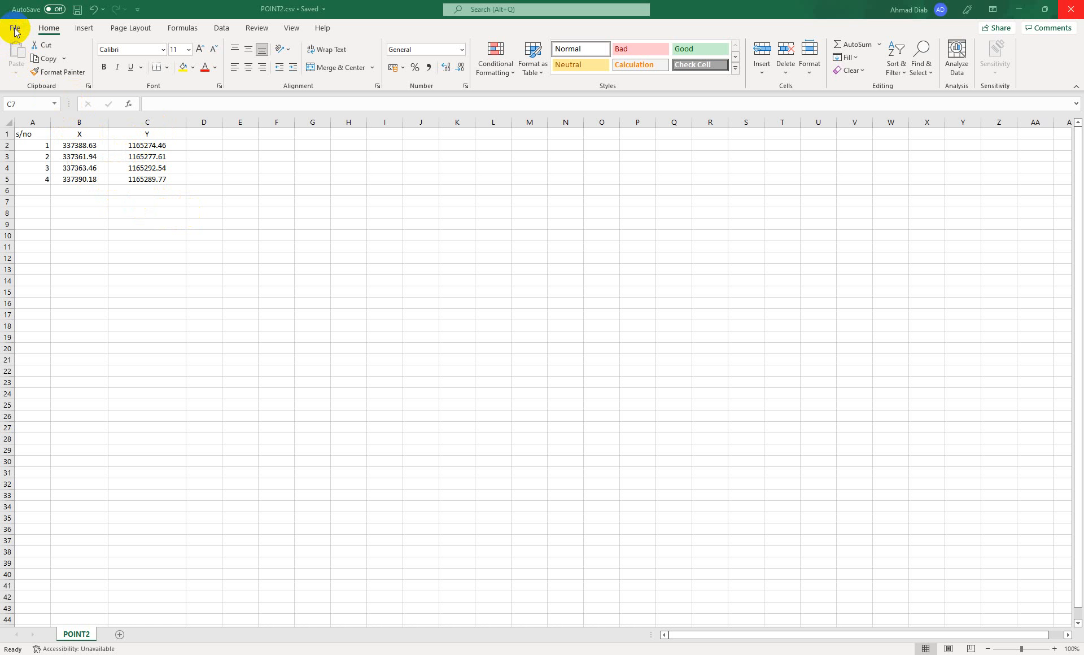
Step: Start a Save As of the coordinate table under the new name POINT 3
left_click(13, 27)
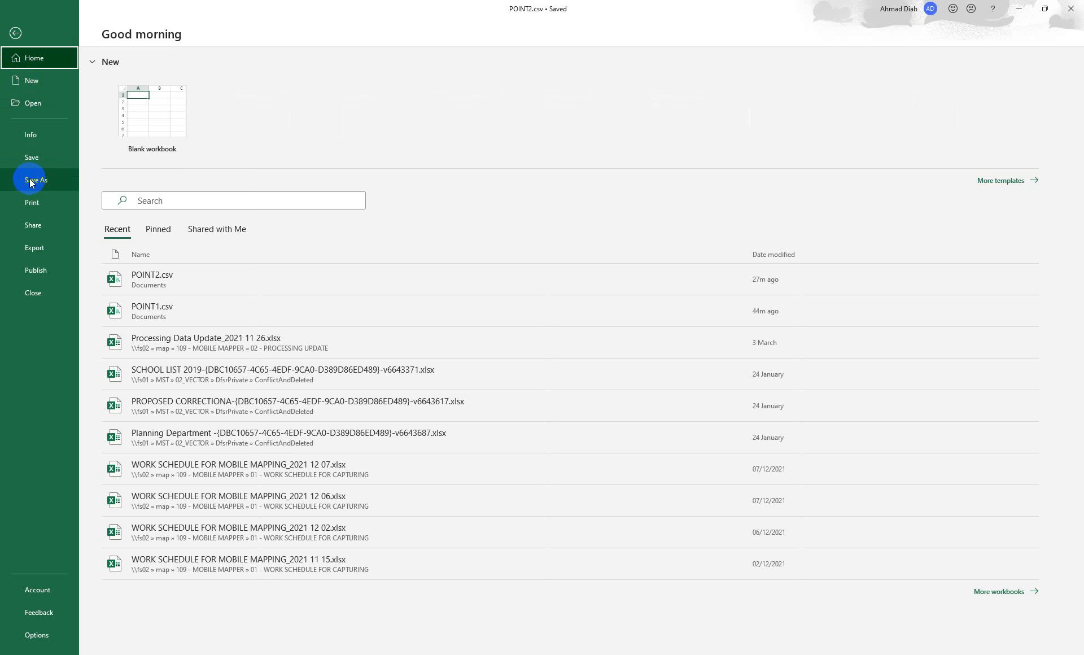
left_click(36, 180)
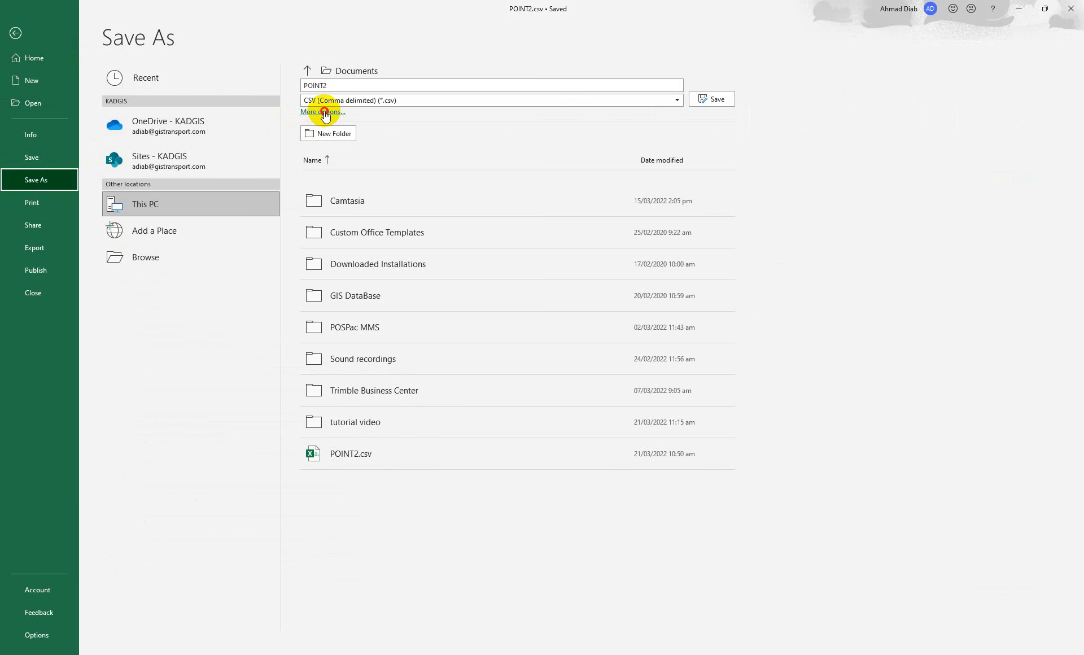
left_click(322, 112)
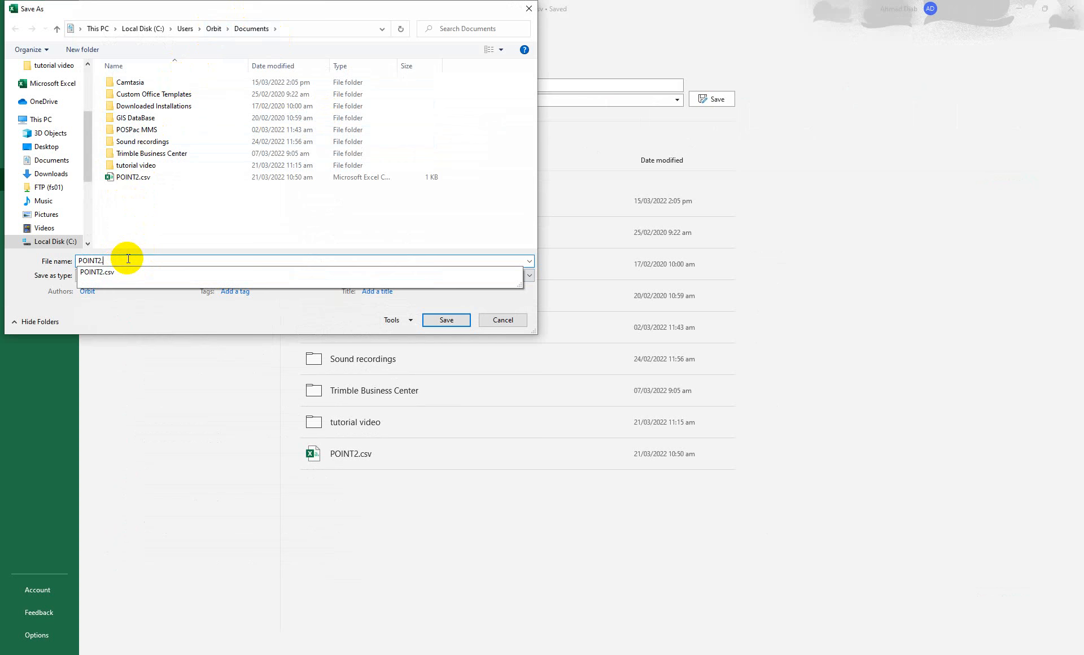
type("POINT 3")
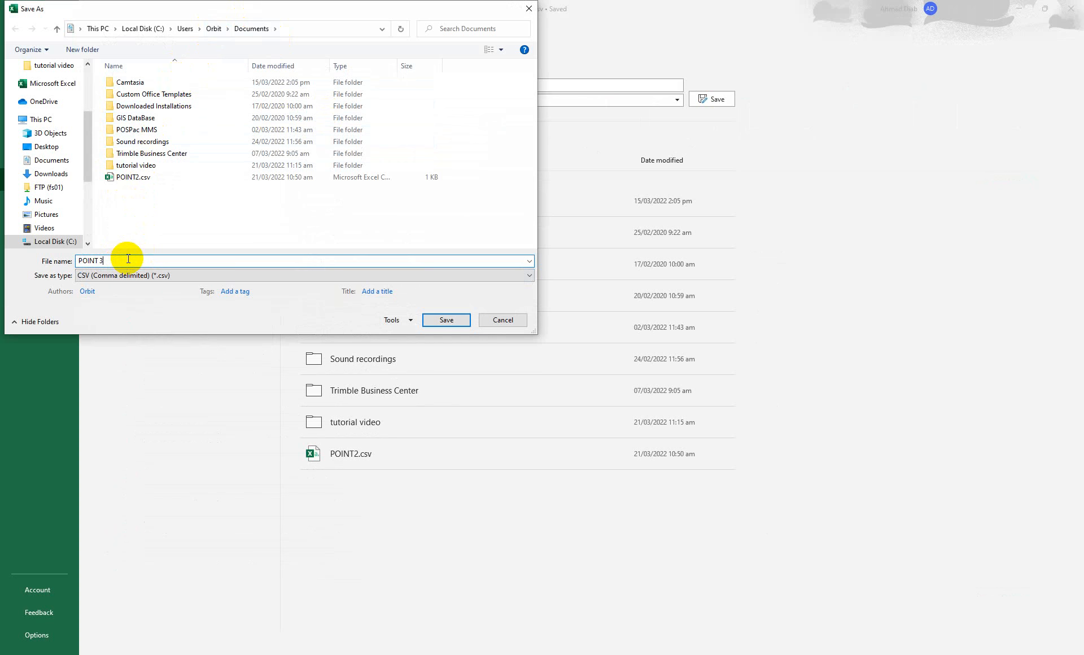
mouse_move(58, 283)
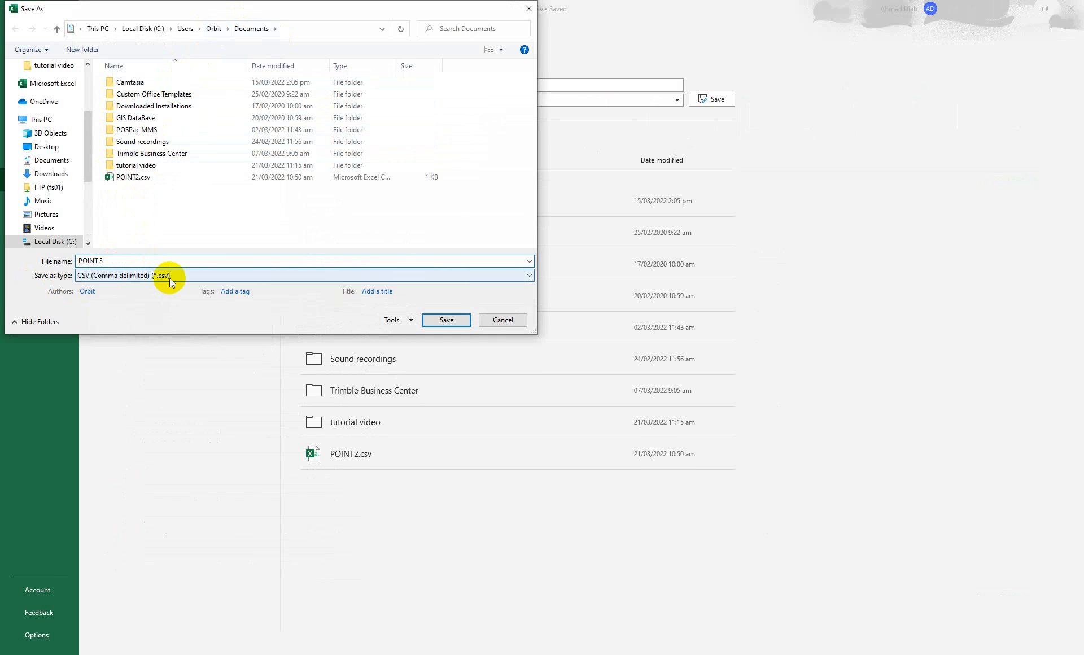
Step: Keep the CSV (Comma delimited) file type and save POINT 3 to Documents
left_click(303, 275)
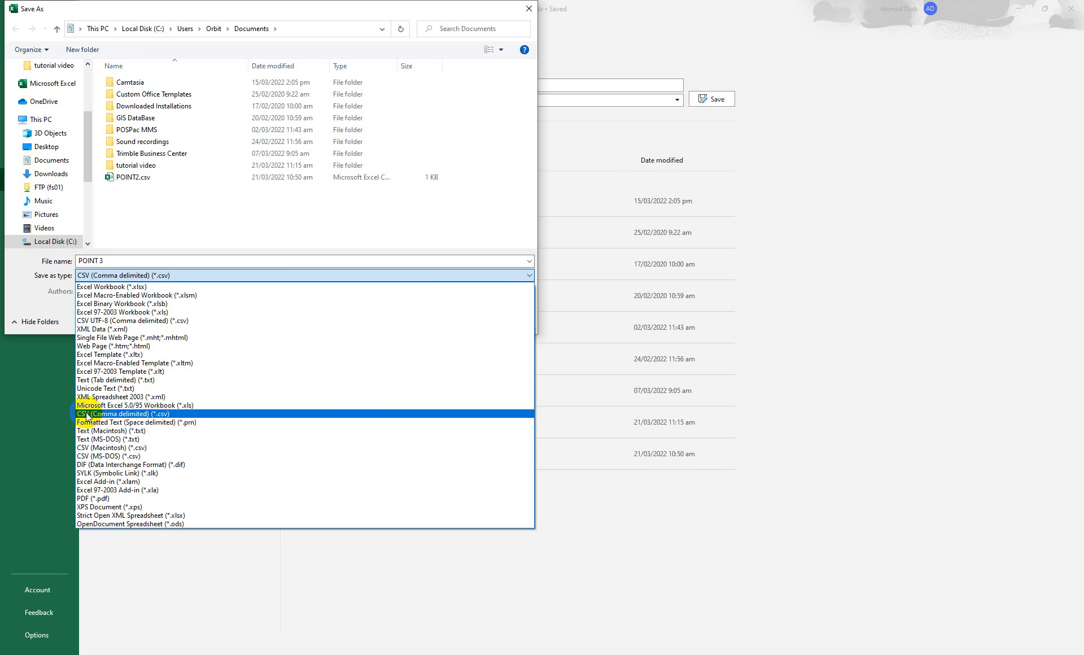
mouse_move(138, 417)
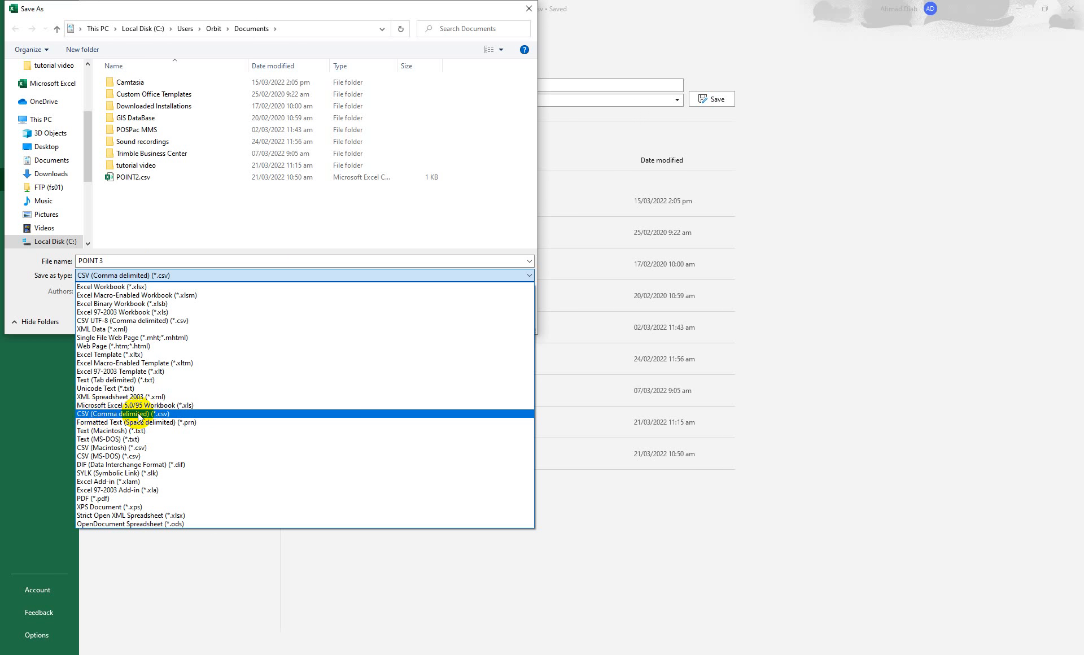
left_click(124, 413)
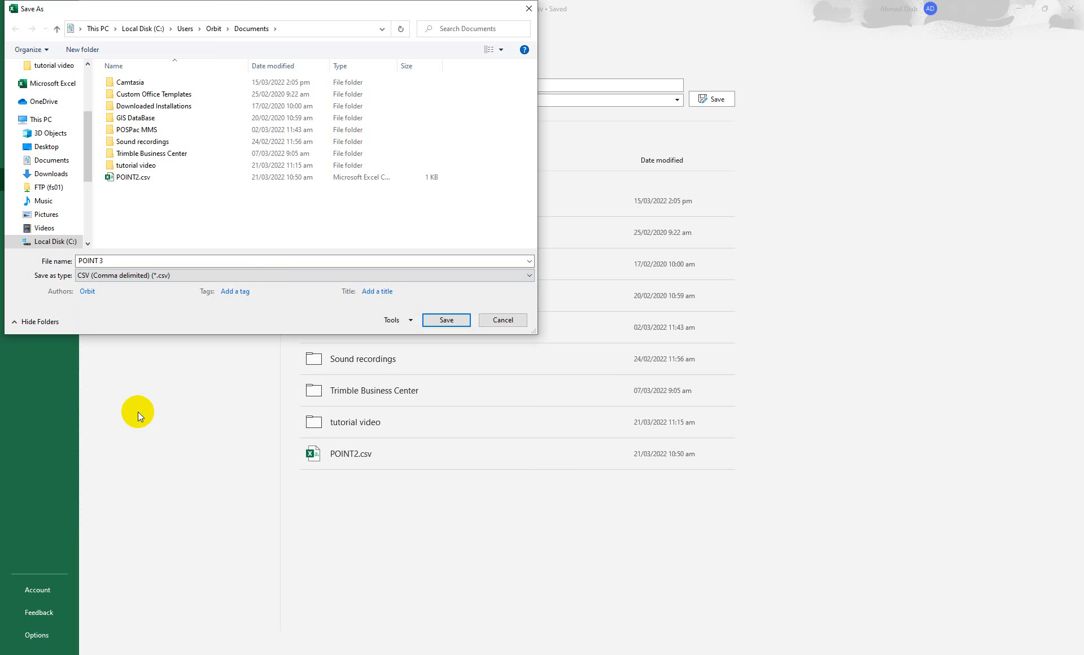
mouse_move(142, 415)
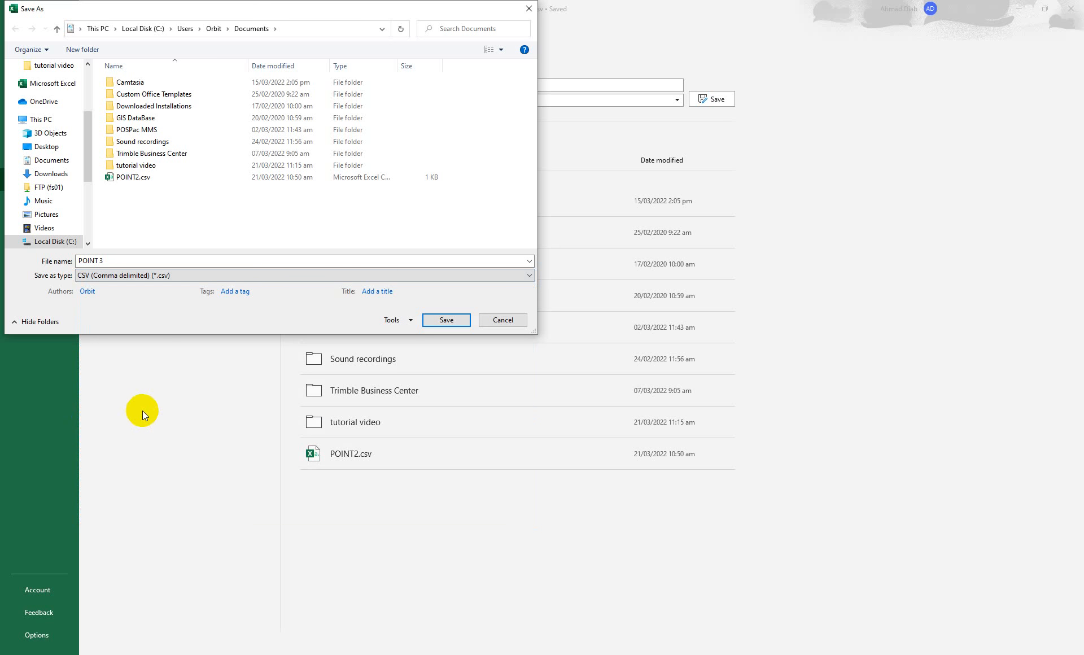
left_click(445, 320)
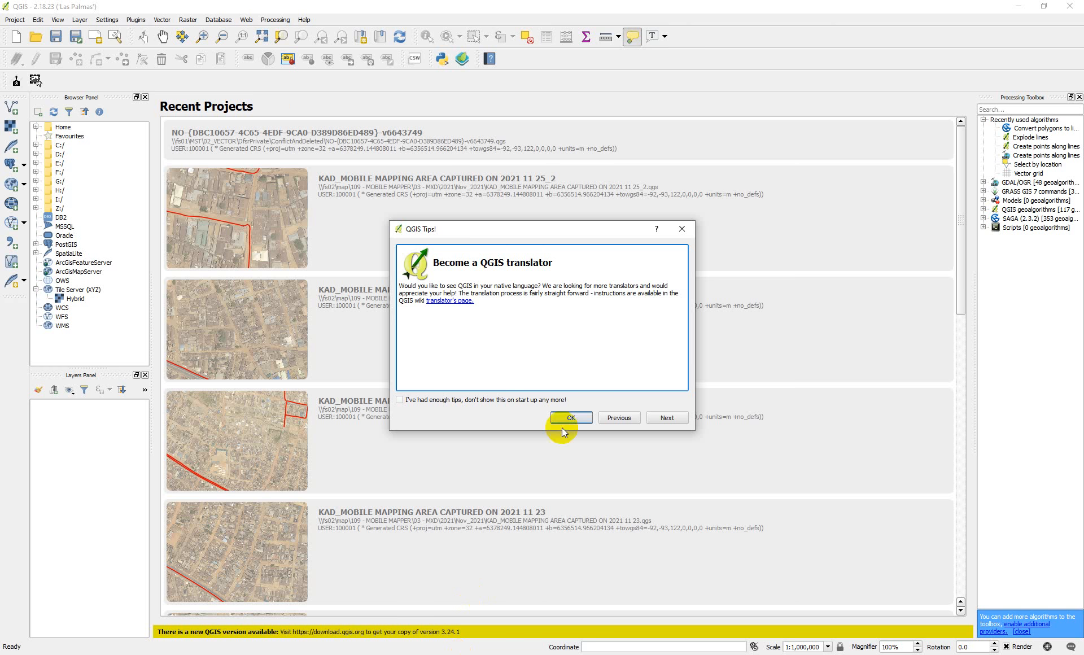
Step: Dismiss the startup tips and reach the Add Delimited Text Layer dialog from the Layer menu
left_click(571, 418)
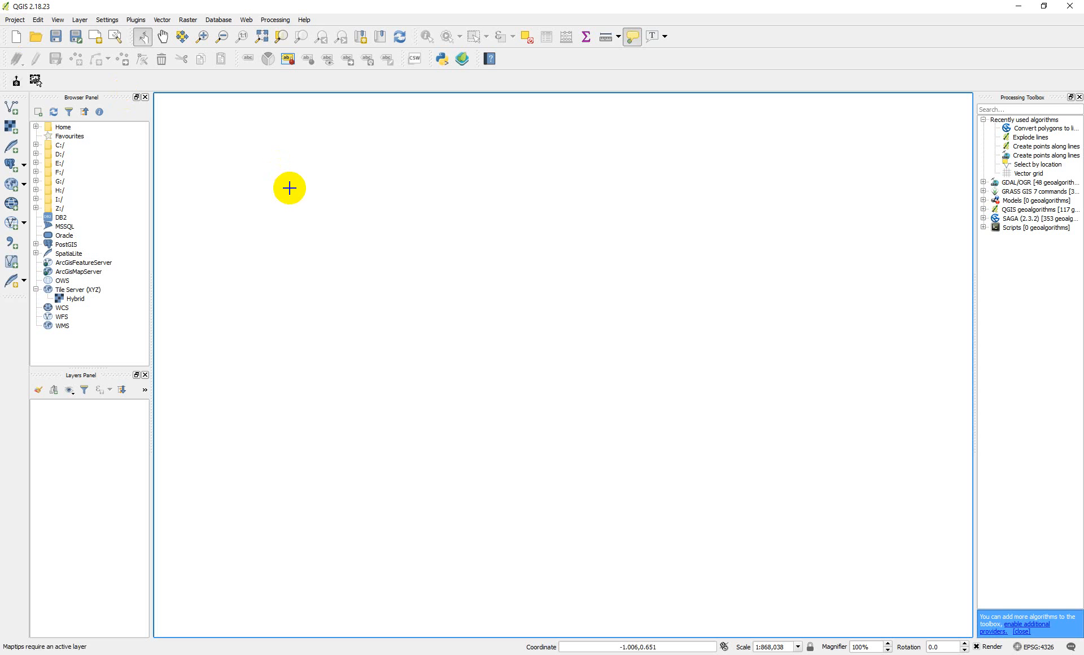
mouse_move(291, 189)
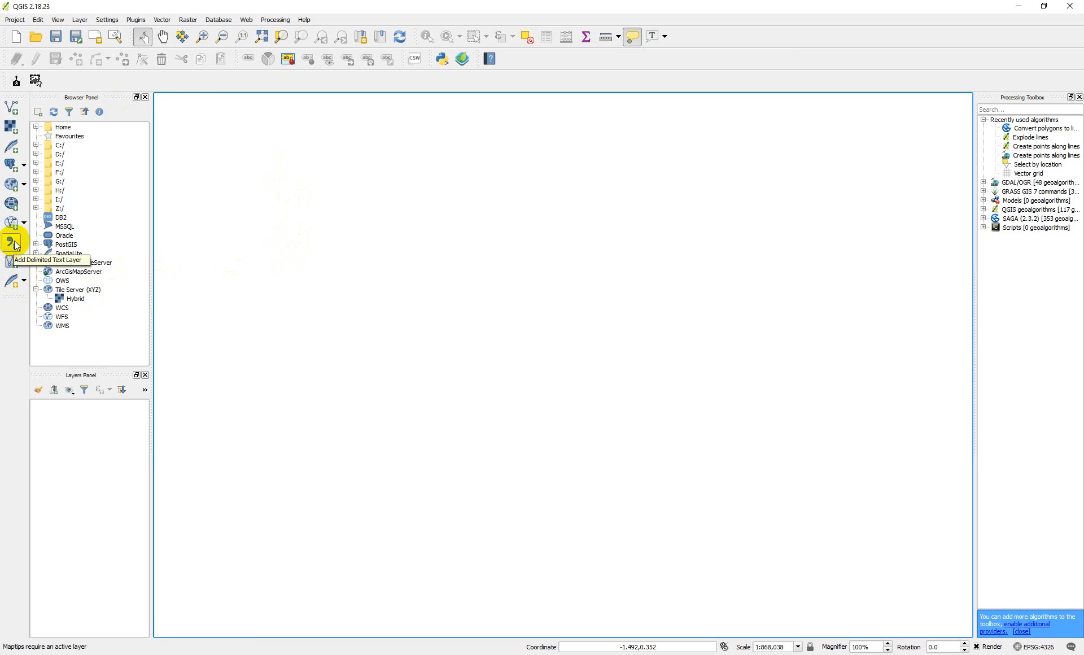
left_click(79, 20)
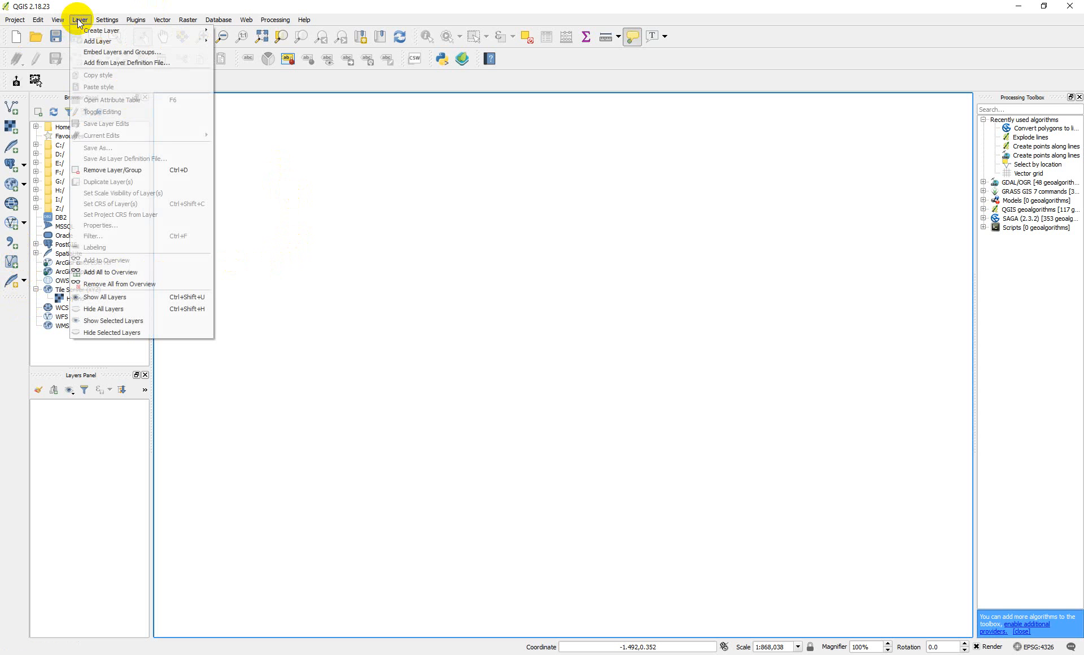
mouse_move(97, 40)
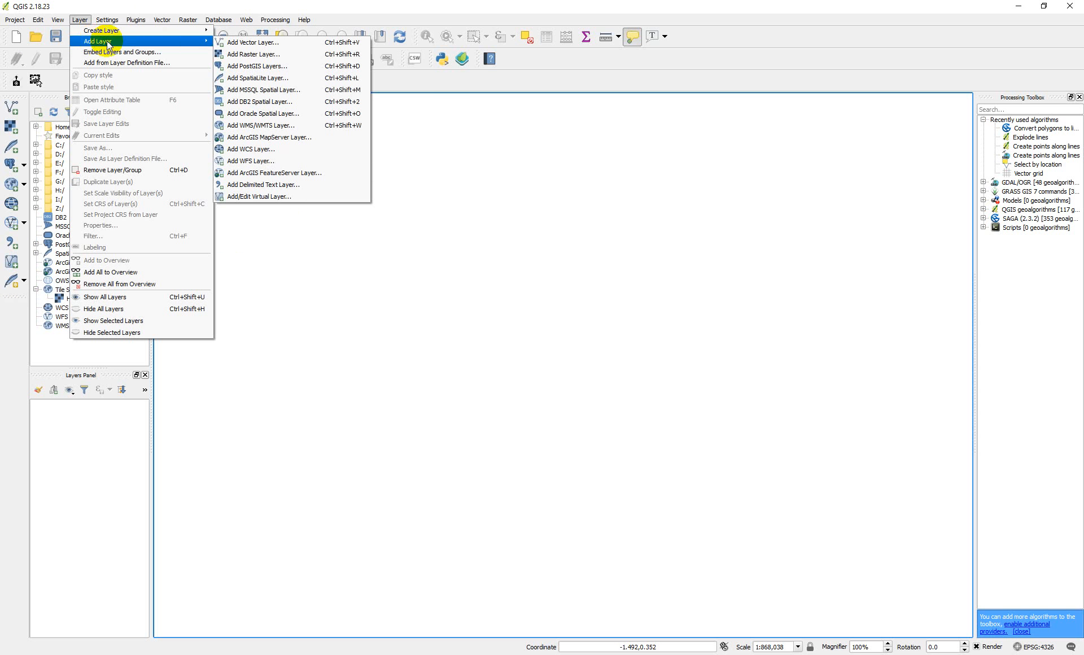
mouse_move(253, 42)
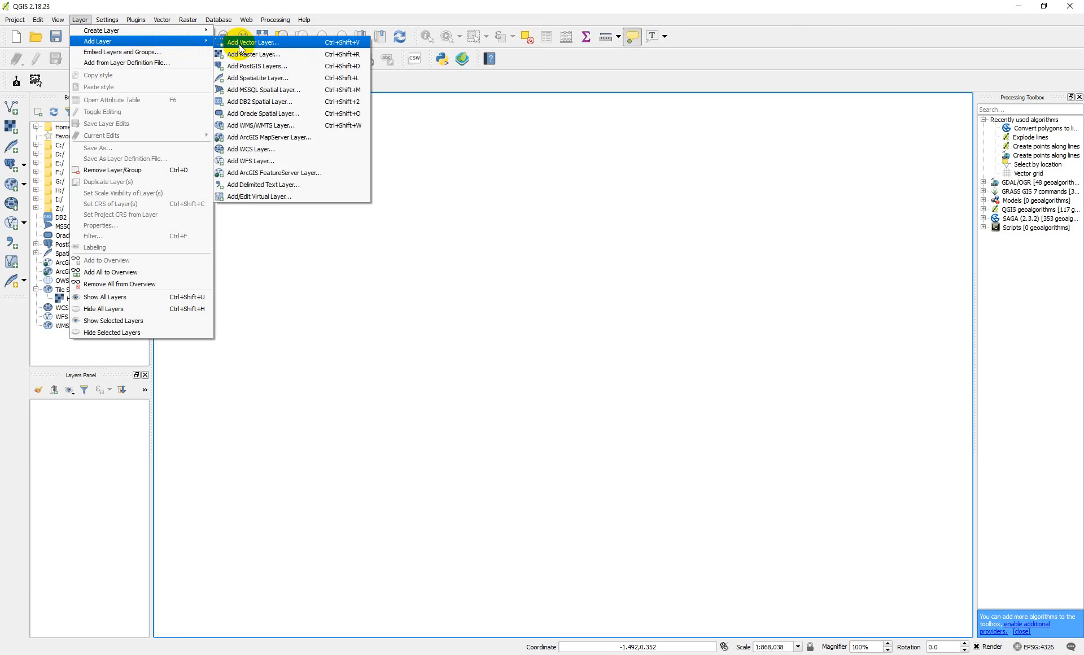
mouse_move(261, 185)
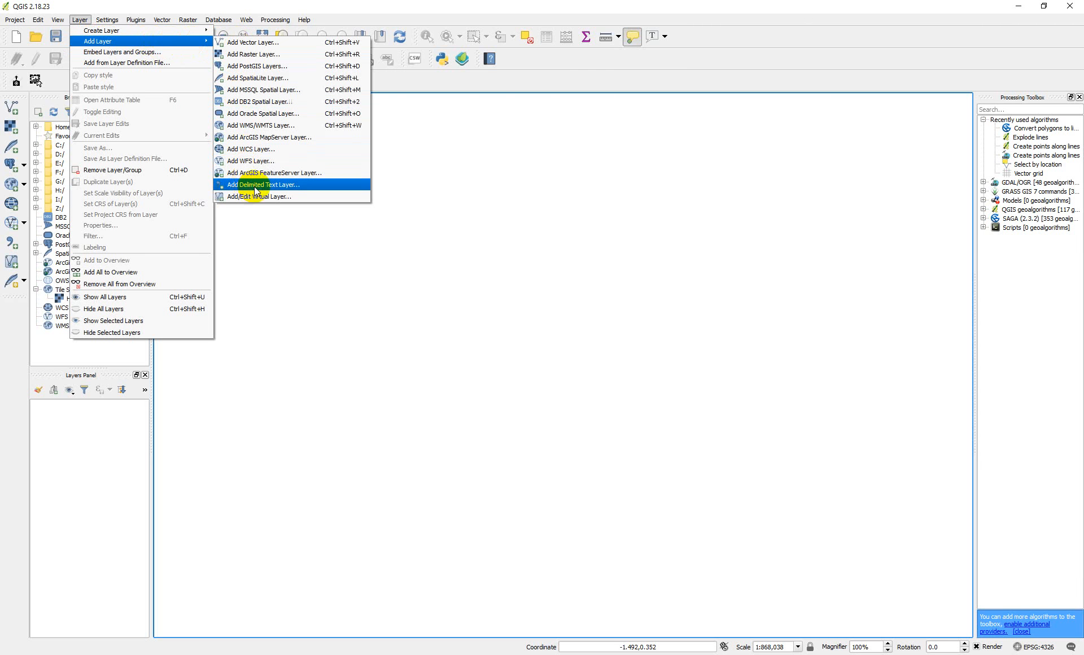
mouse_move(257, 190)
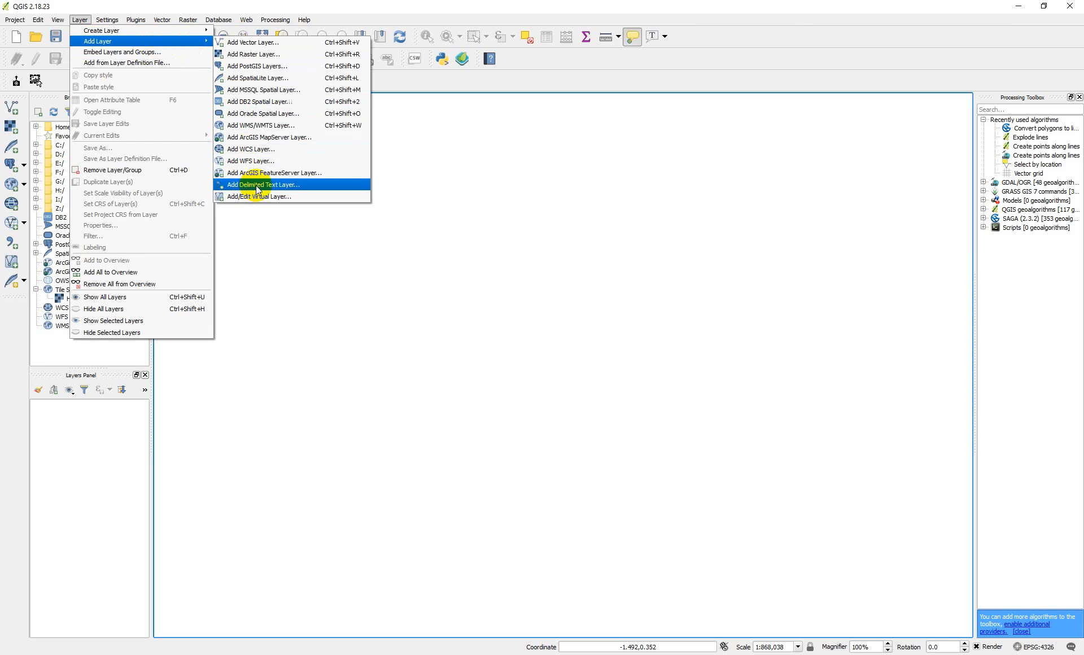
left_click(263, 185)
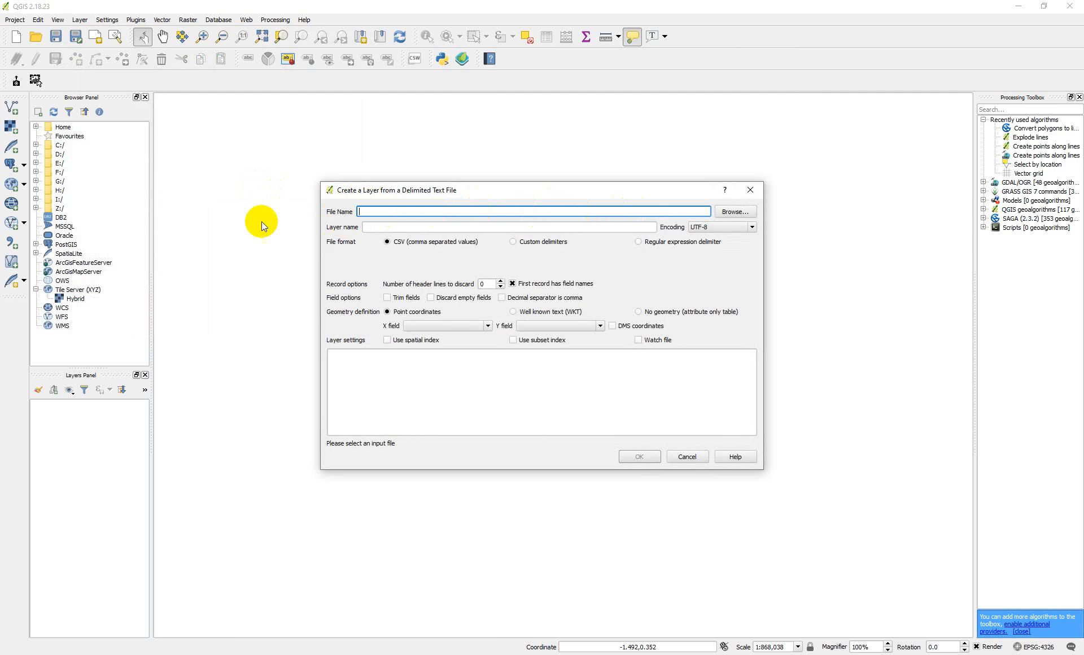
Step: Browse to and select POINT 3.csv as the file to import
left_click(734, 211)
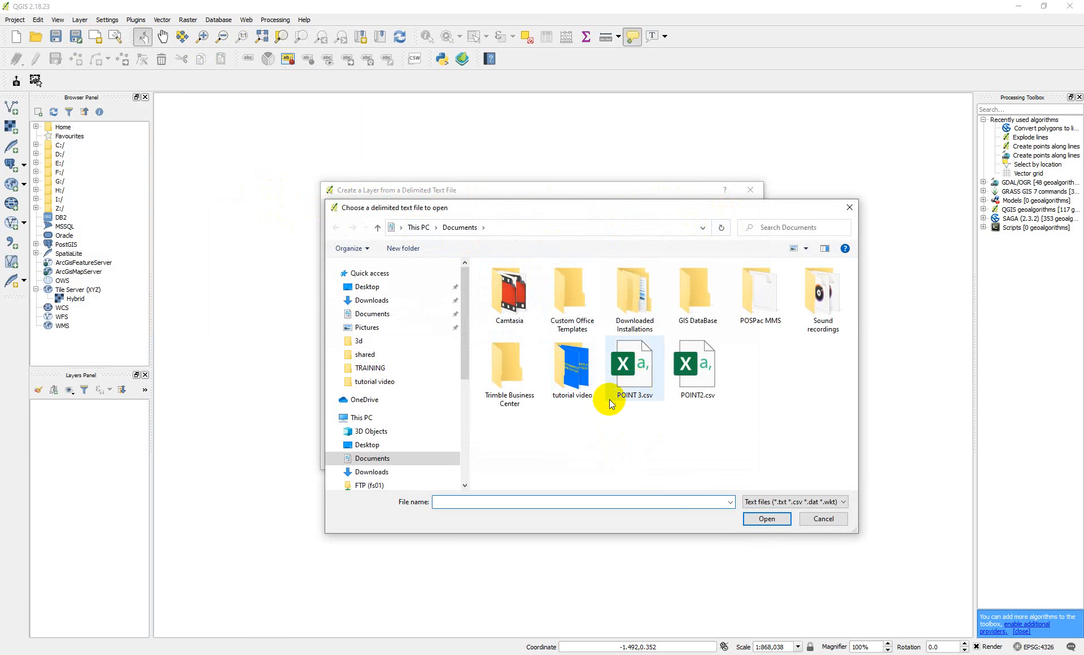
left_click(633, 364)
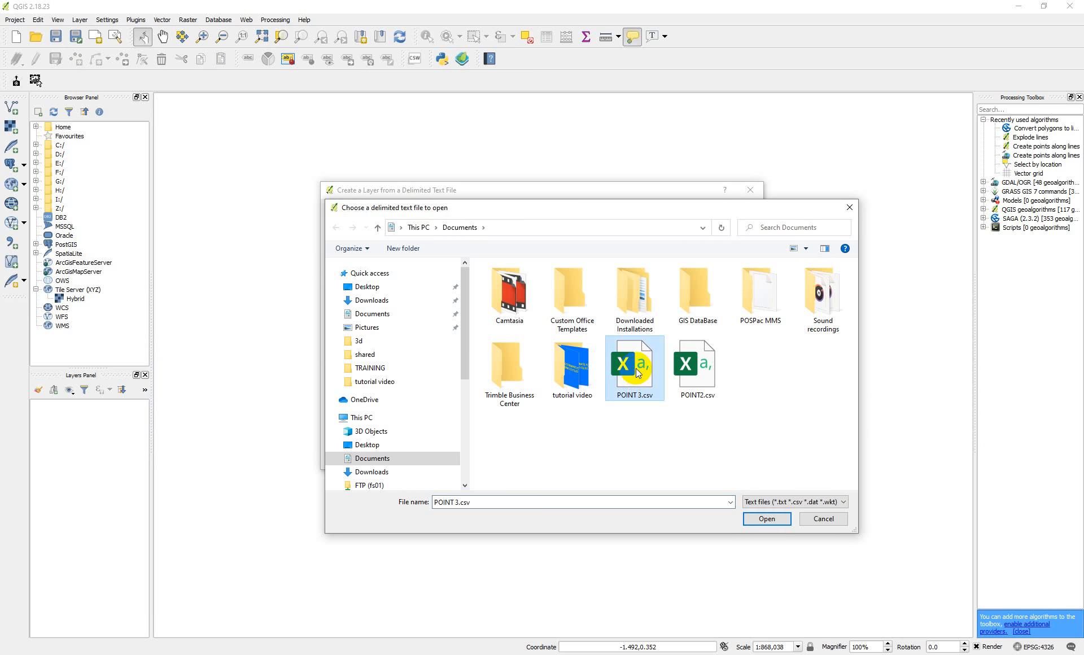
left_click(765, 518)
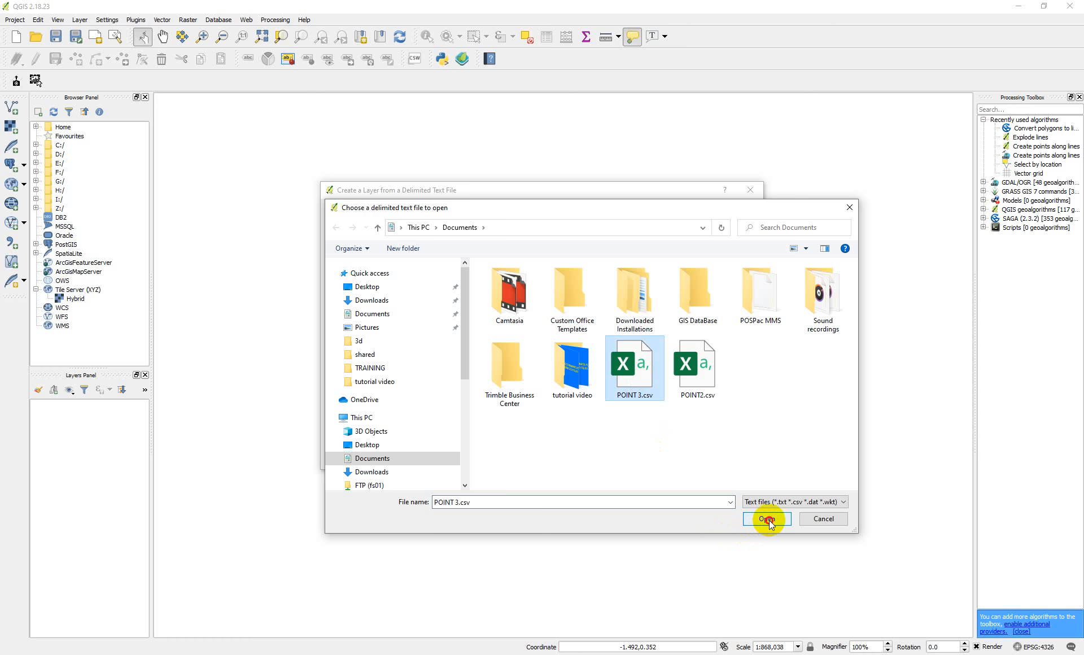
left_click(767, 520)
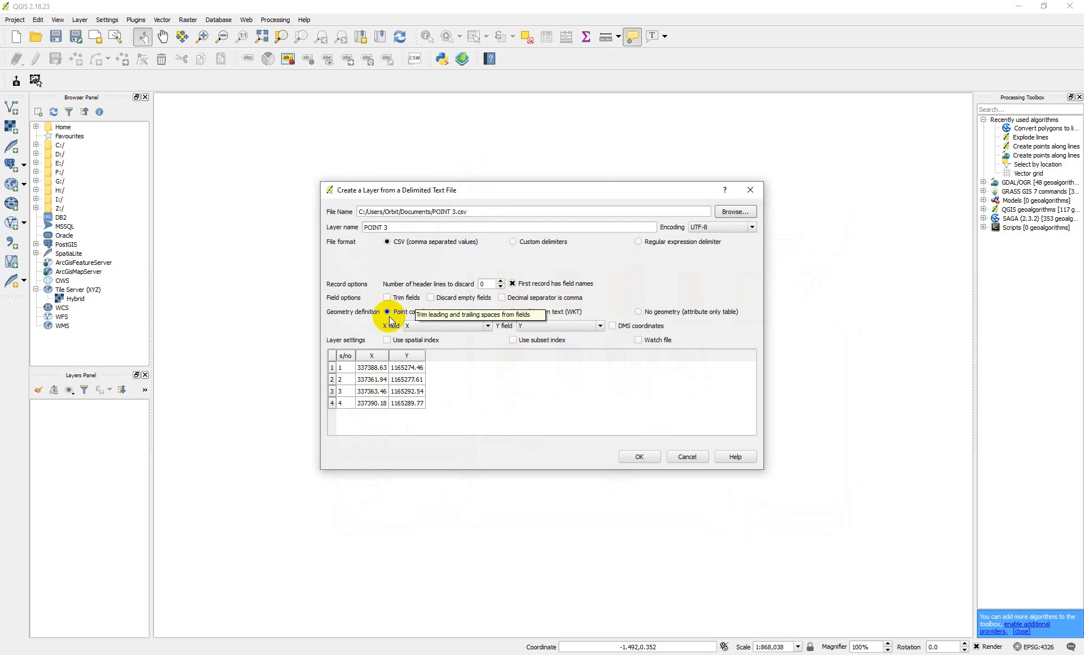
mouse_move(476, 340)
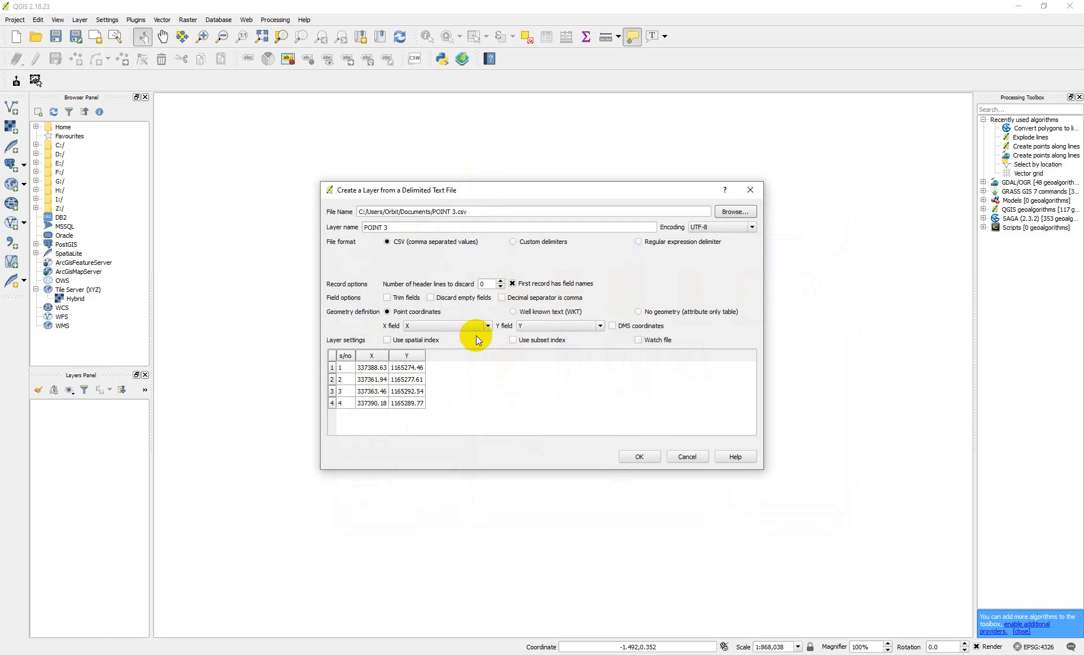
mouse_move(448, 326)
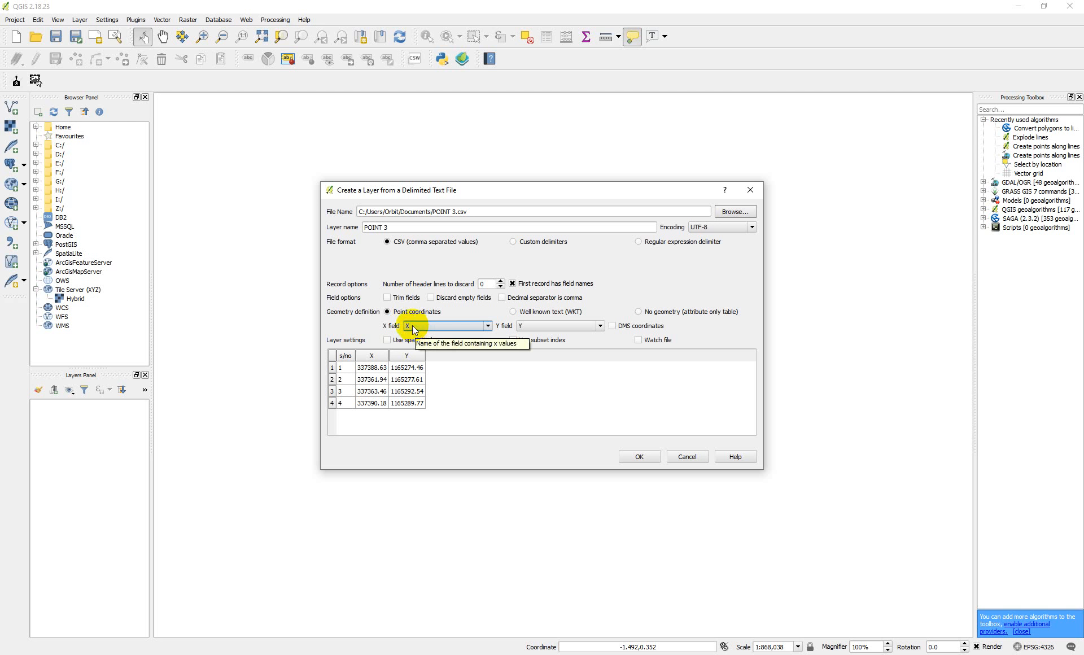
Step: Use point coordinates with X as the x field and Y as the y field, then create the layer
left_click(486, 325)
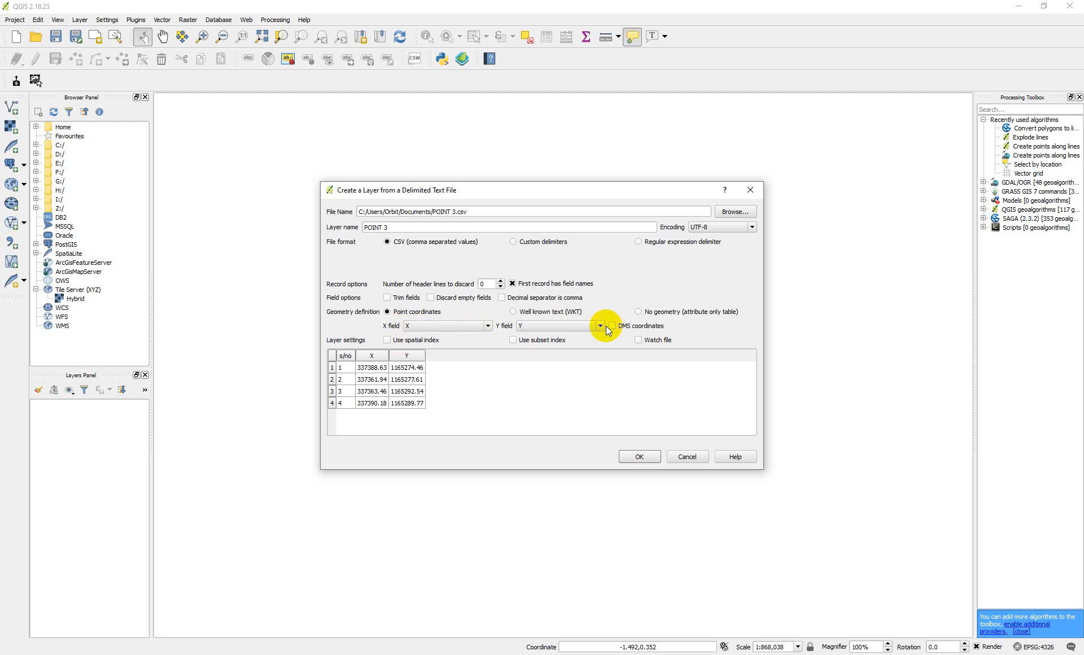
left_click(599, 325)
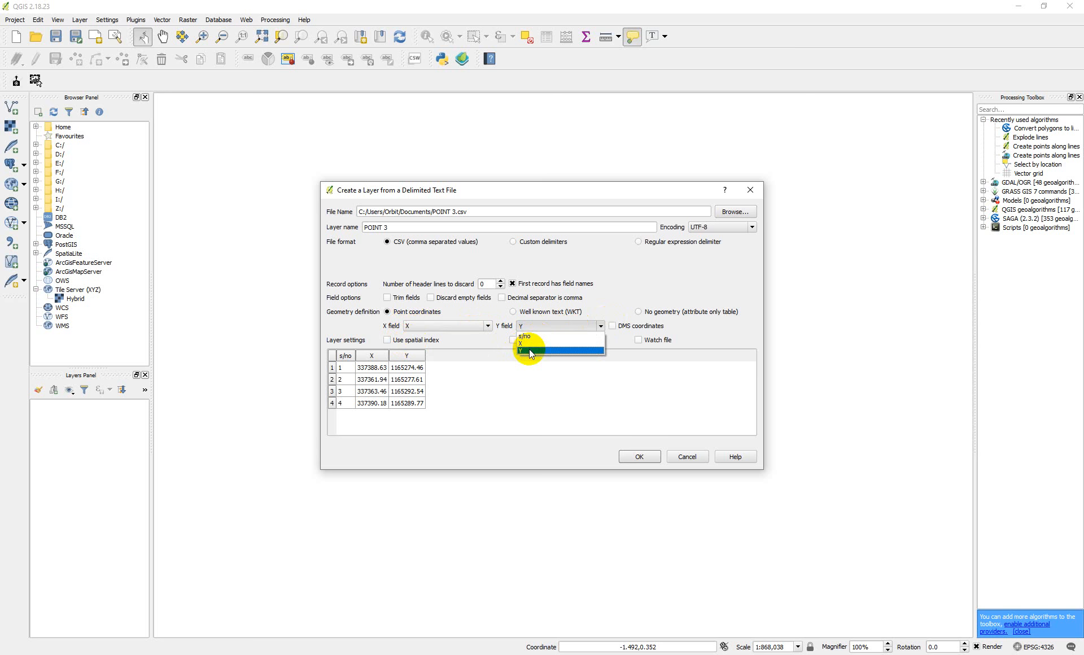
left_click(528, 352)
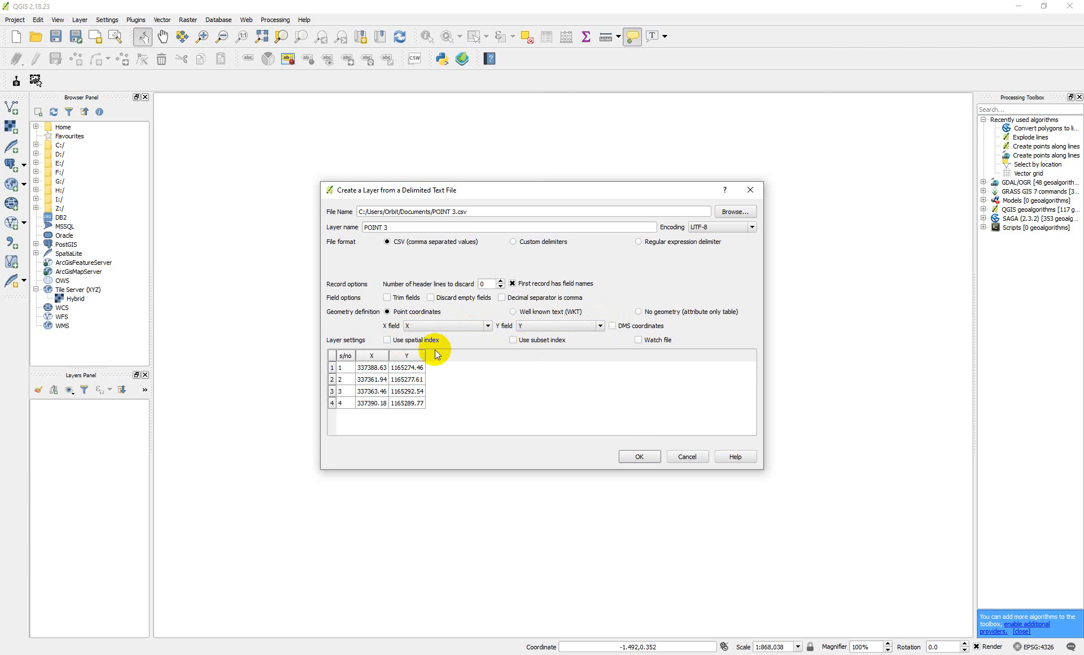
mouse_move(606, 443)
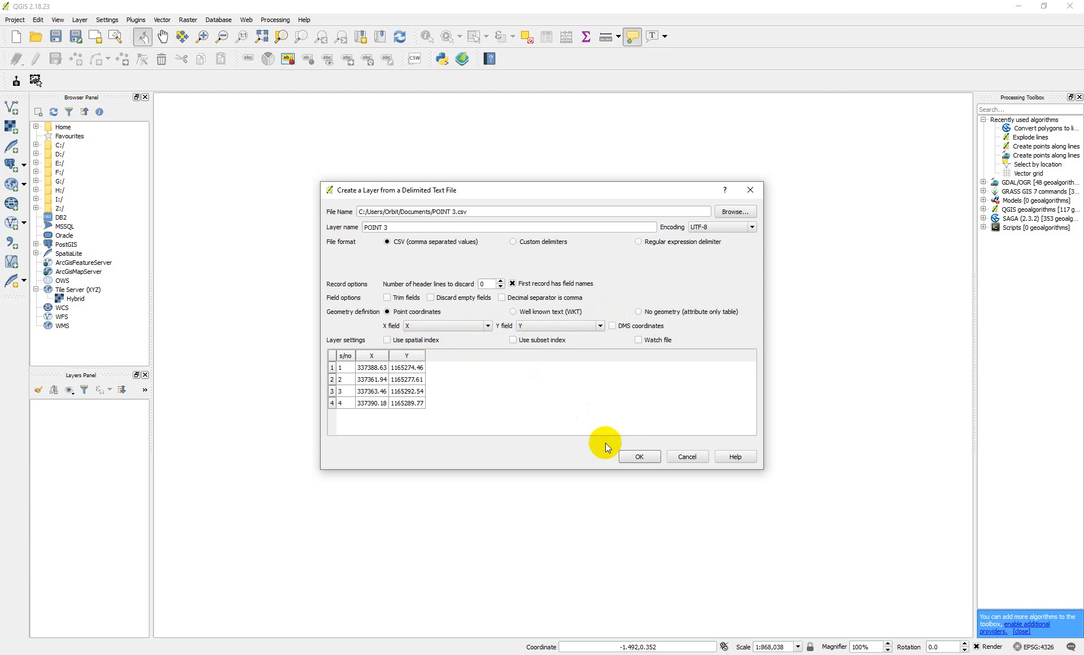
left_click(637, 456)
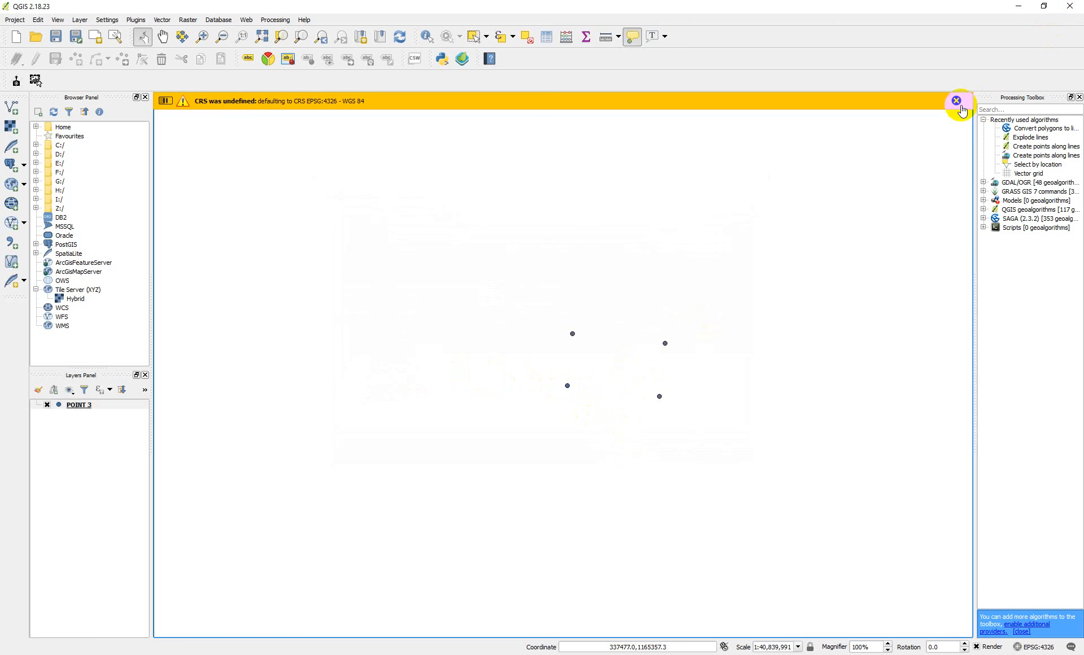
Step: Dismiss the undefined-CRS warning, leaving the four POINT 3 points on the canvas
left_click(956, 100)
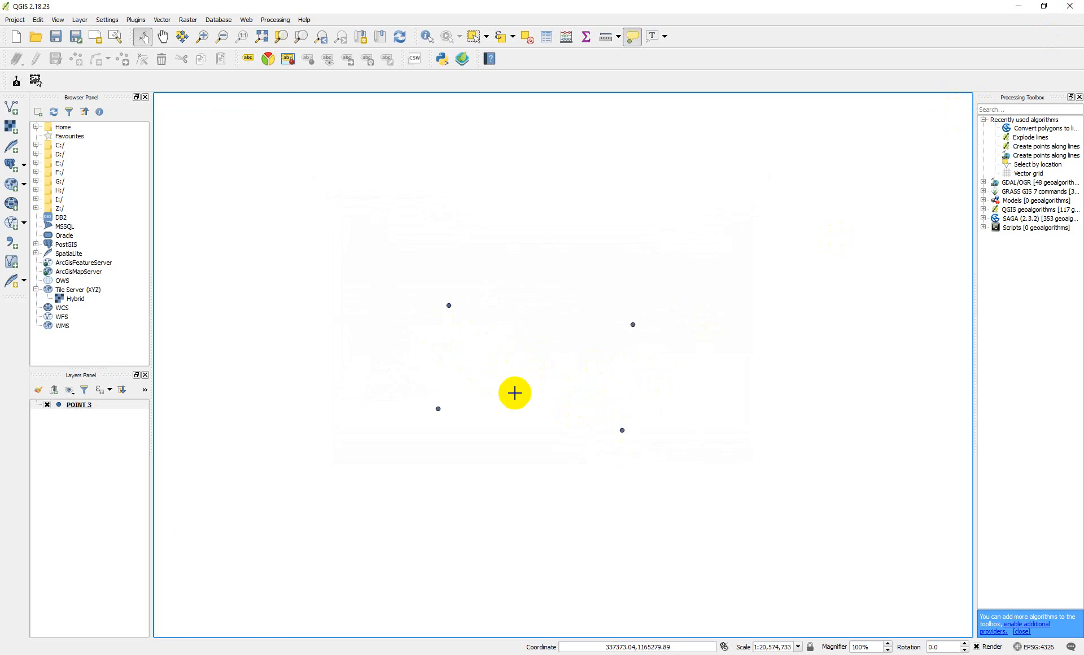
mouse_move(571, 454)
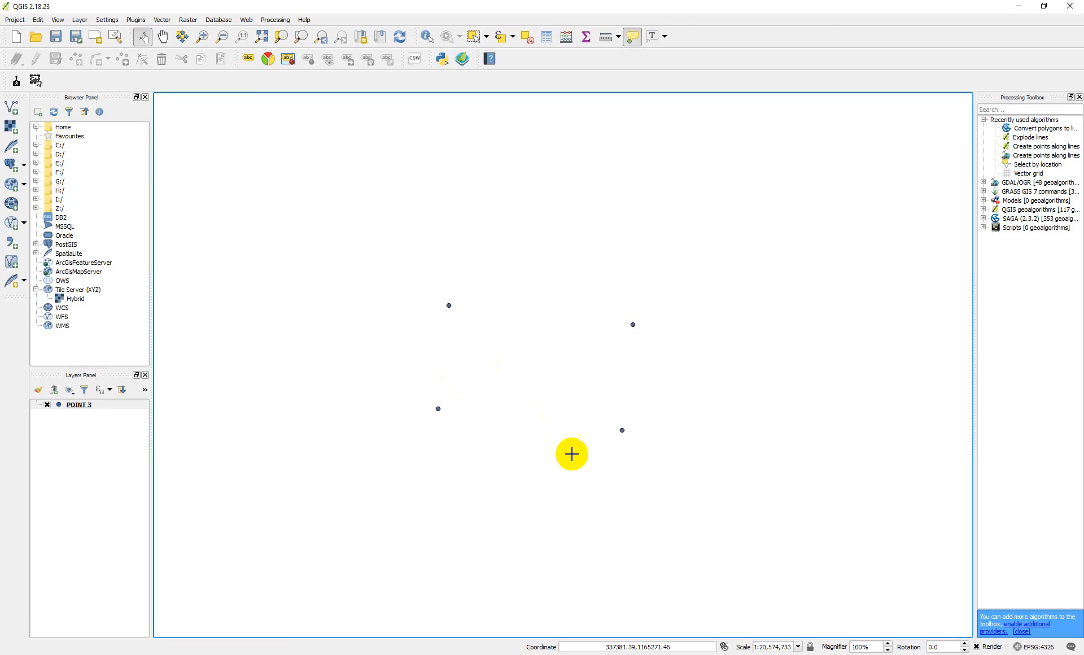
mouse_move(541, 392)
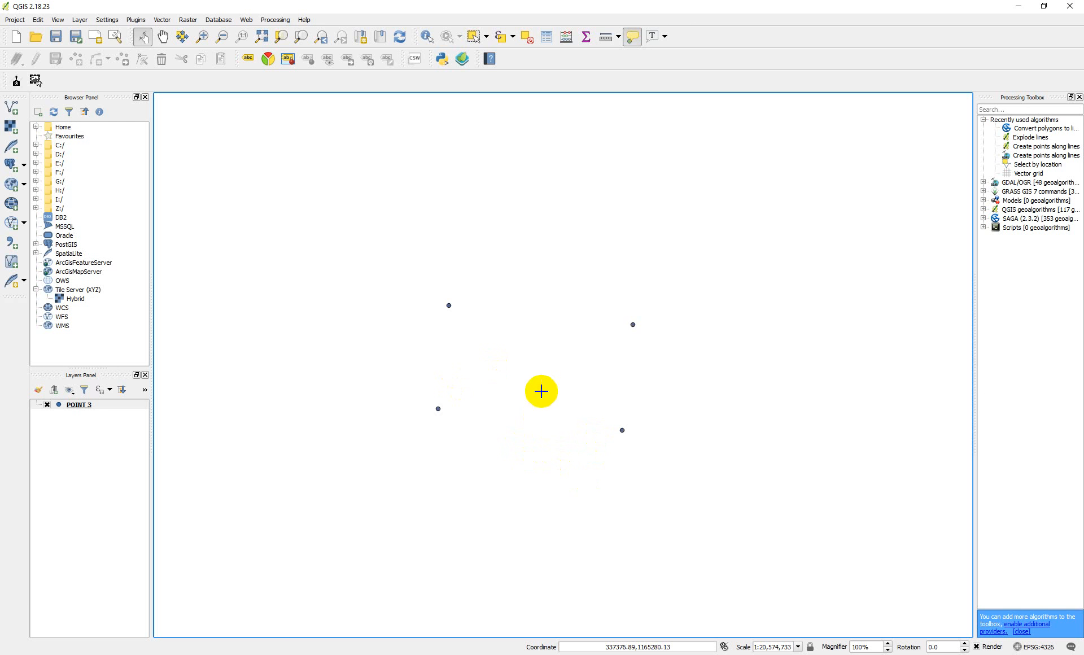
mouse_move(498, 401)
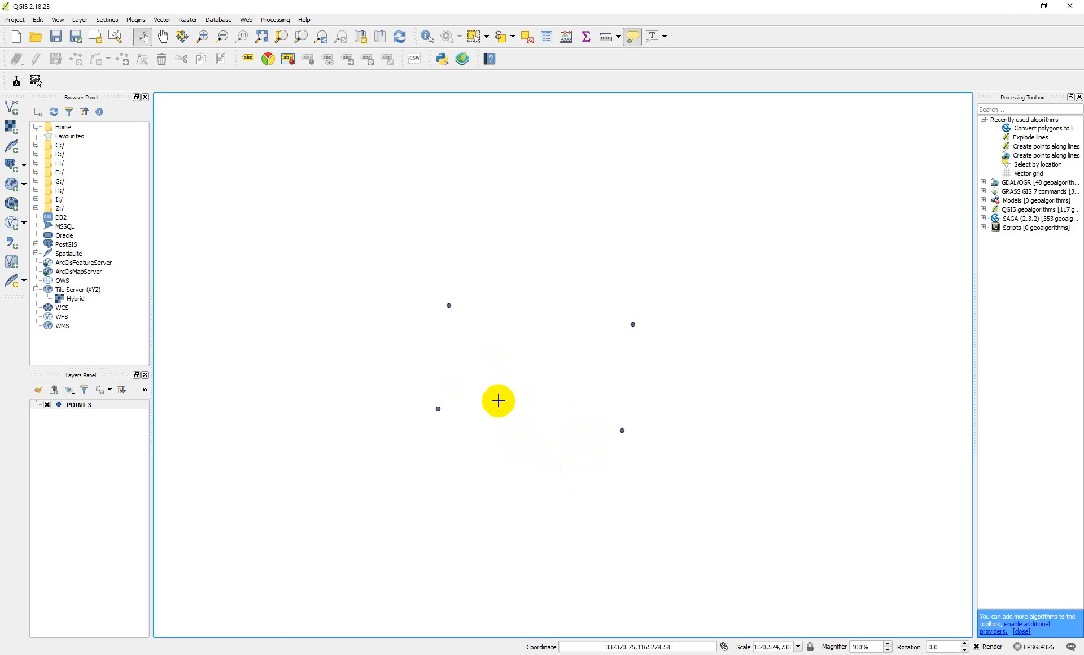
mouse_move(485, 373)
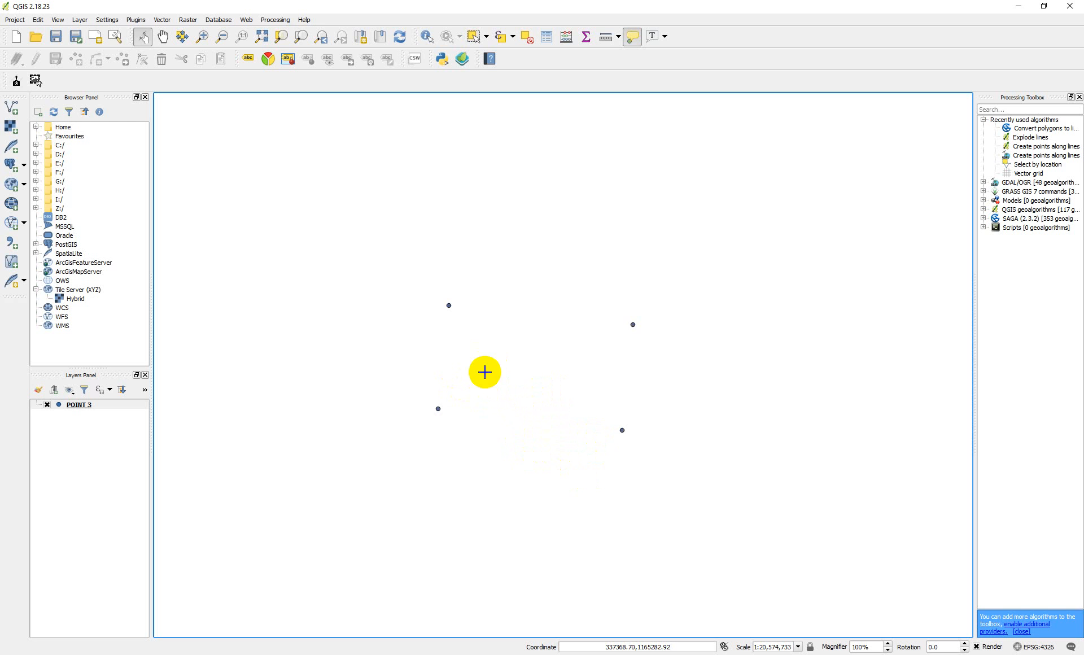
mouse_move(467, 320)
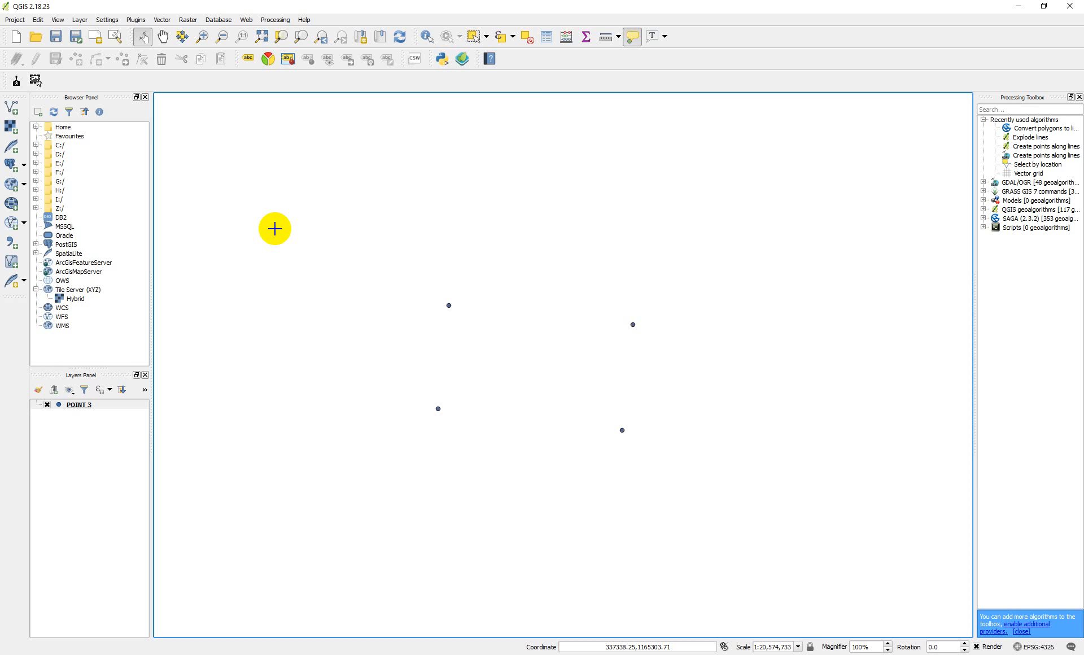
mouse_move(277, 228)
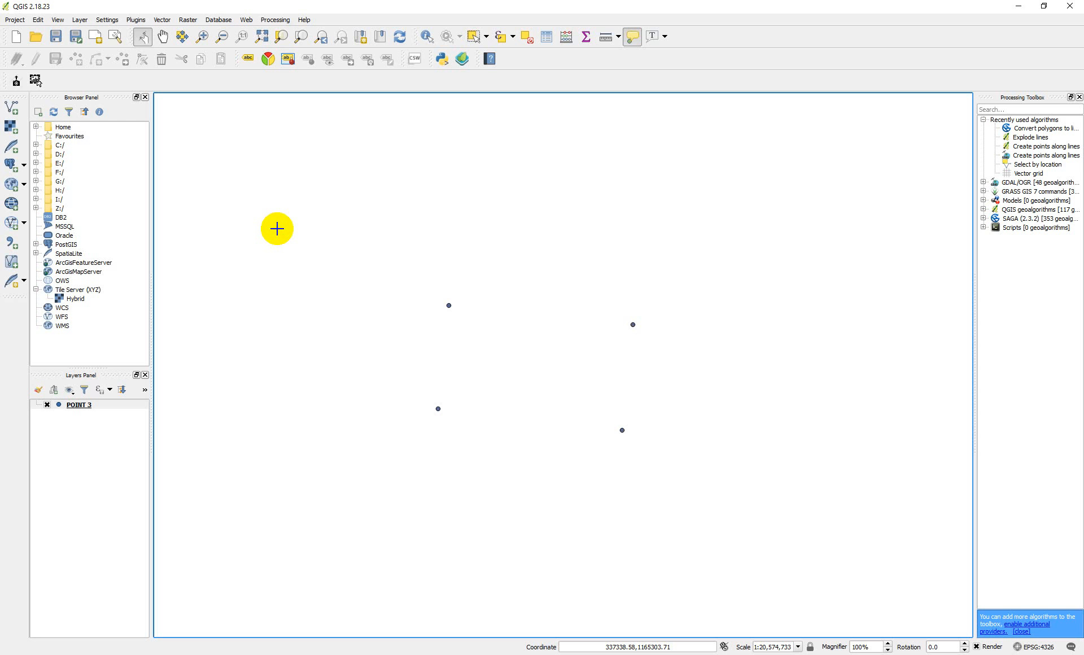
mouse_move(300, 247)
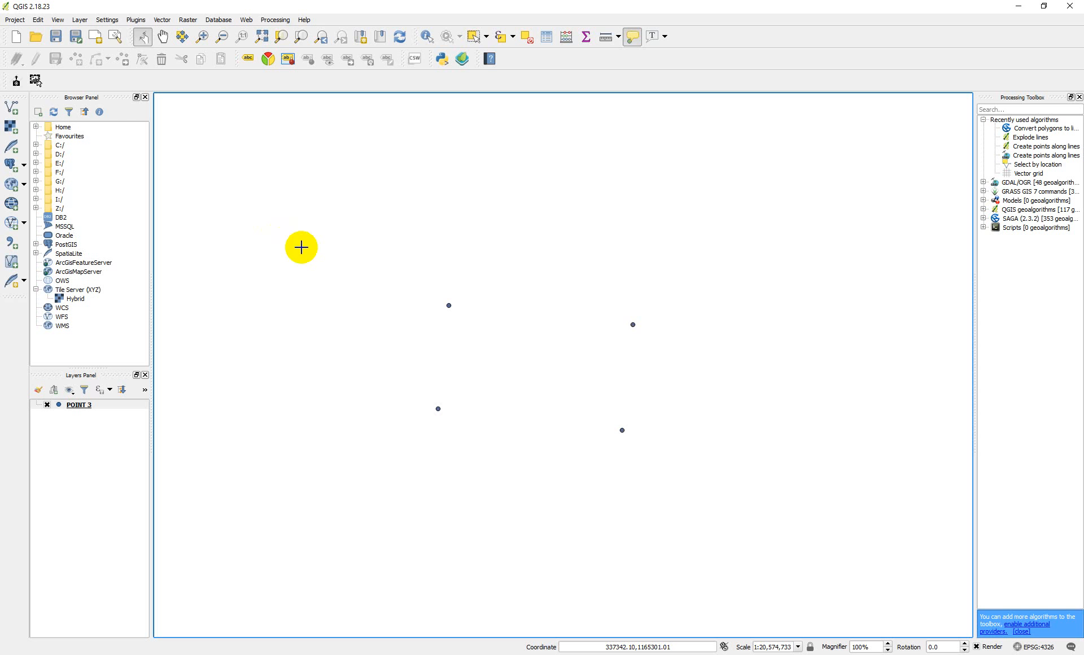
mouse_move(300, 257)
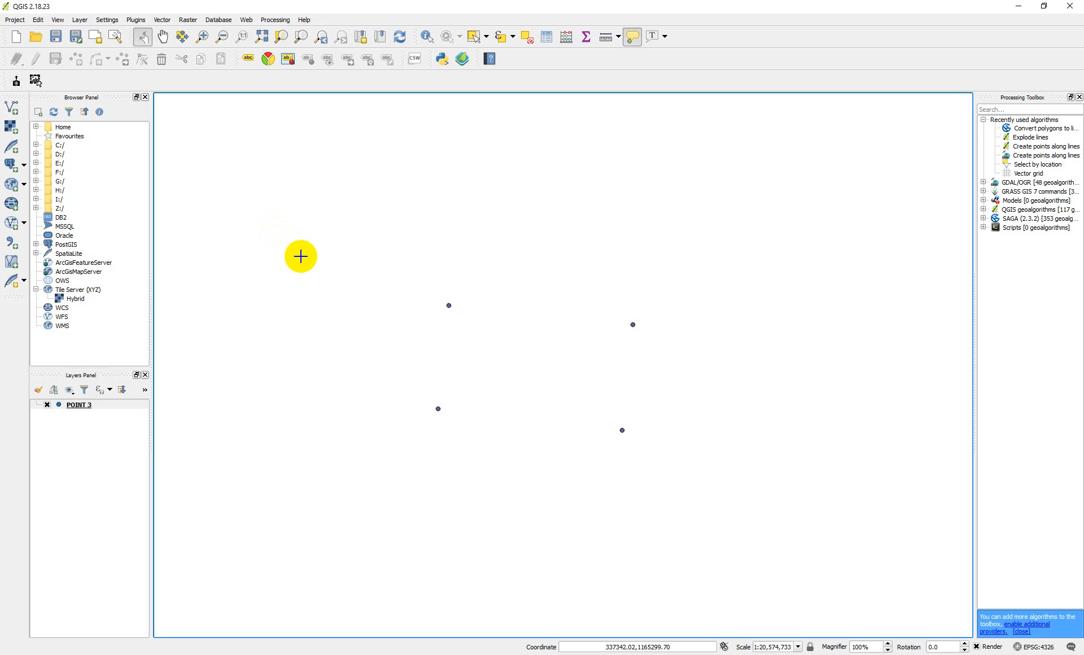